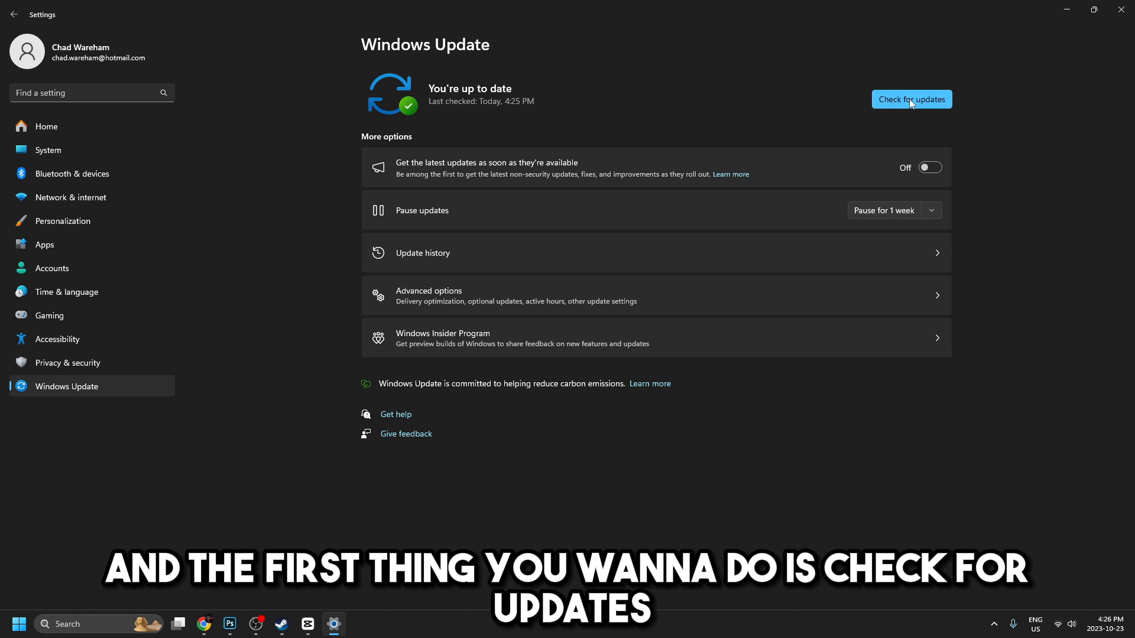
Step: Run a fresh Windows Update check and confirm the PC reports 'You're up to date'
click(911, 99)
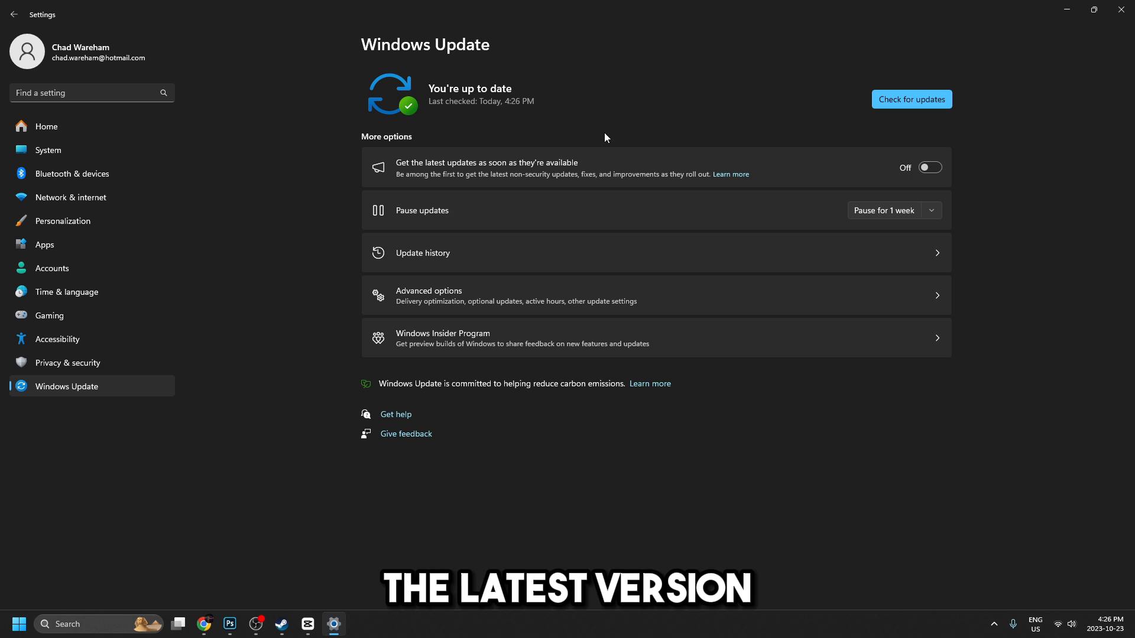
mouse_move(594, 141)
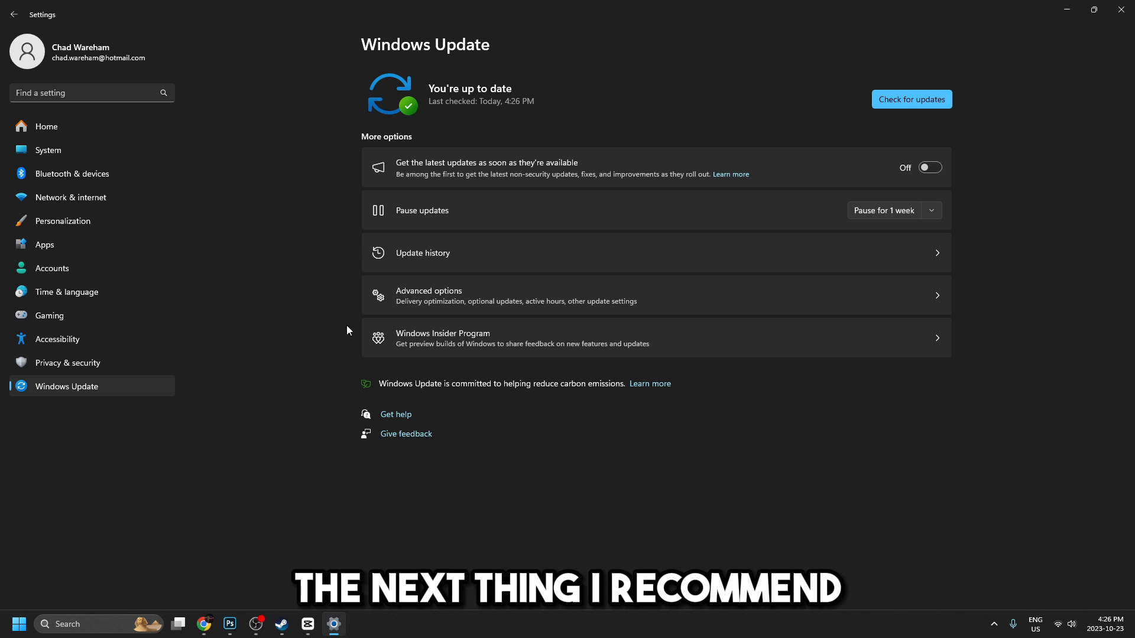
Step: Reach Optional updates via Advanced options, listing the Intel Bluetooth and network driver updates
click(655, 295)
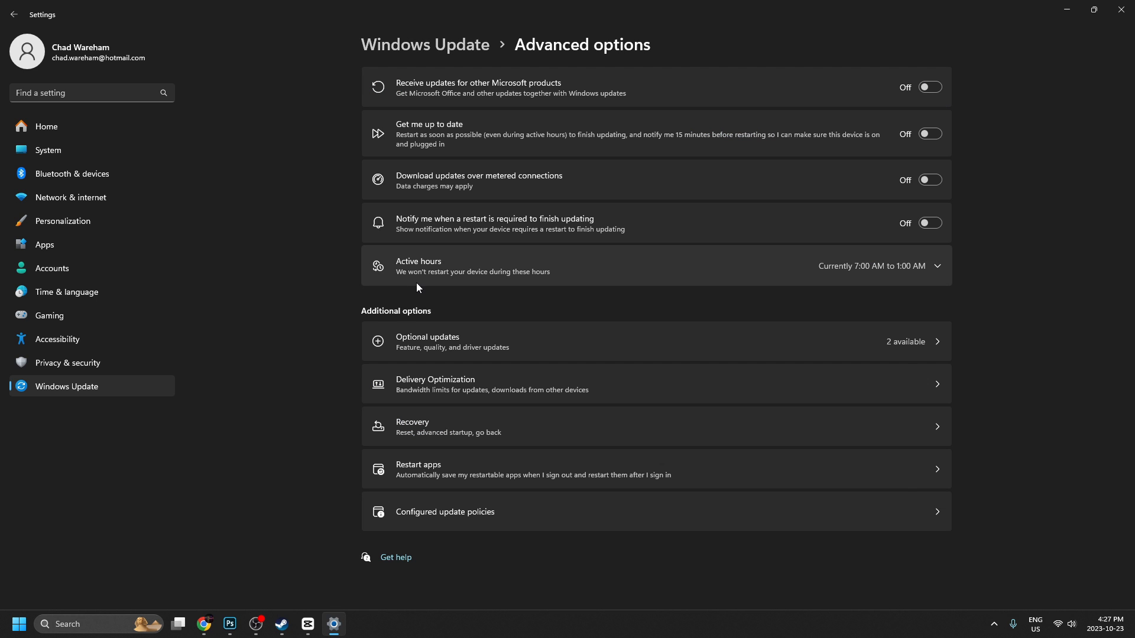
click(426, 341)
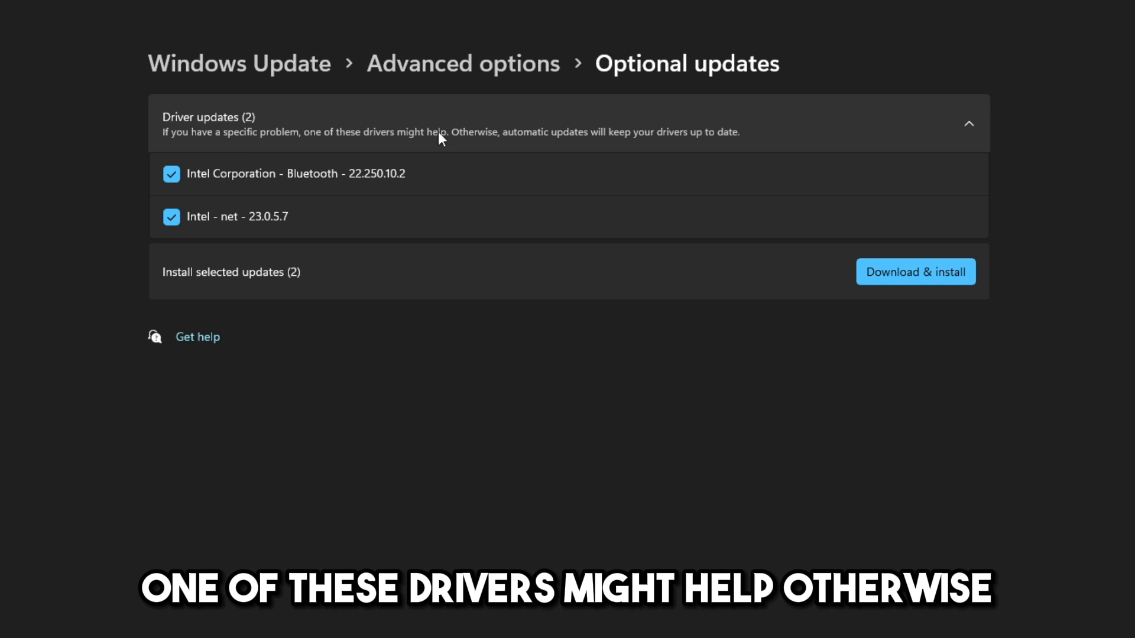
mouse_move(588, 152)
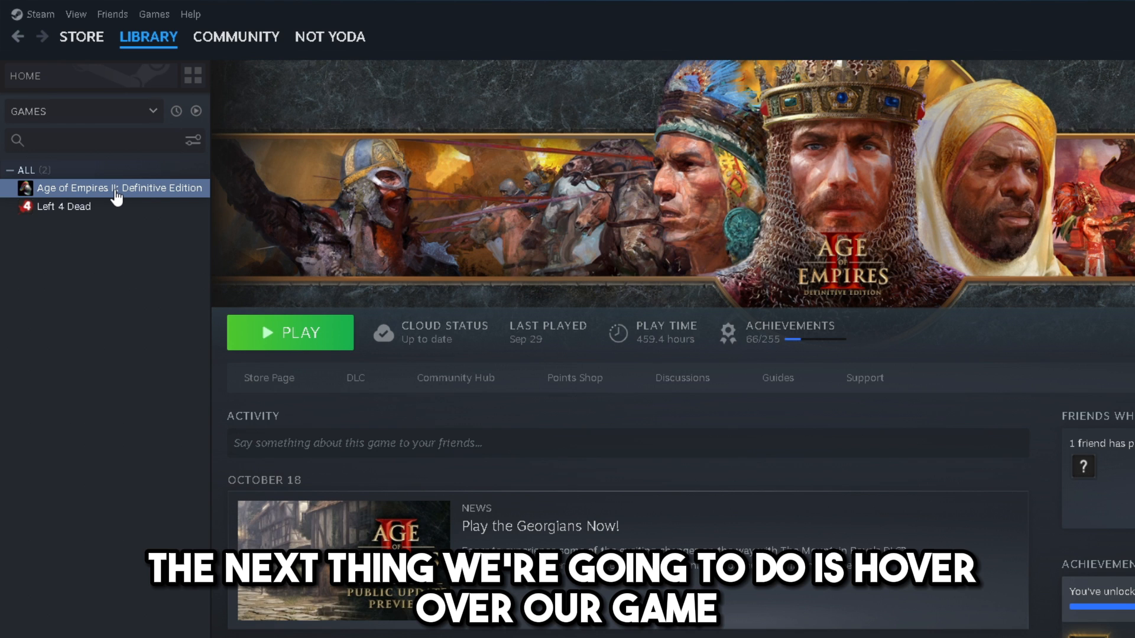
Step: From Age of Empires II's Properties, start Verify integrity of game files under Installed Files
right_click(118, 188)
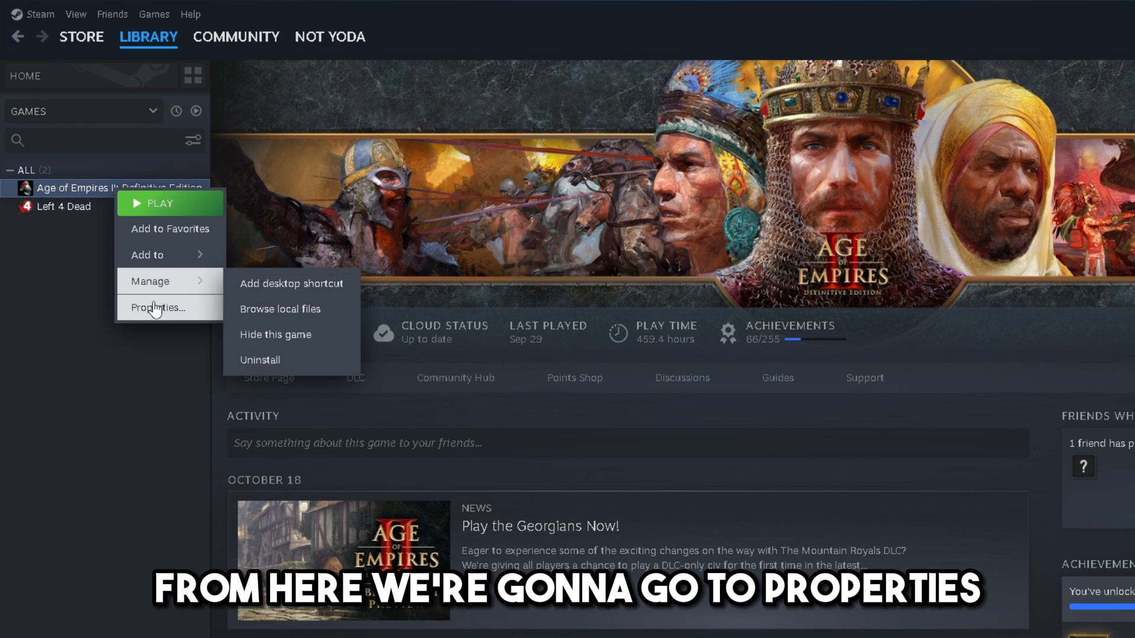
click(155, 307)
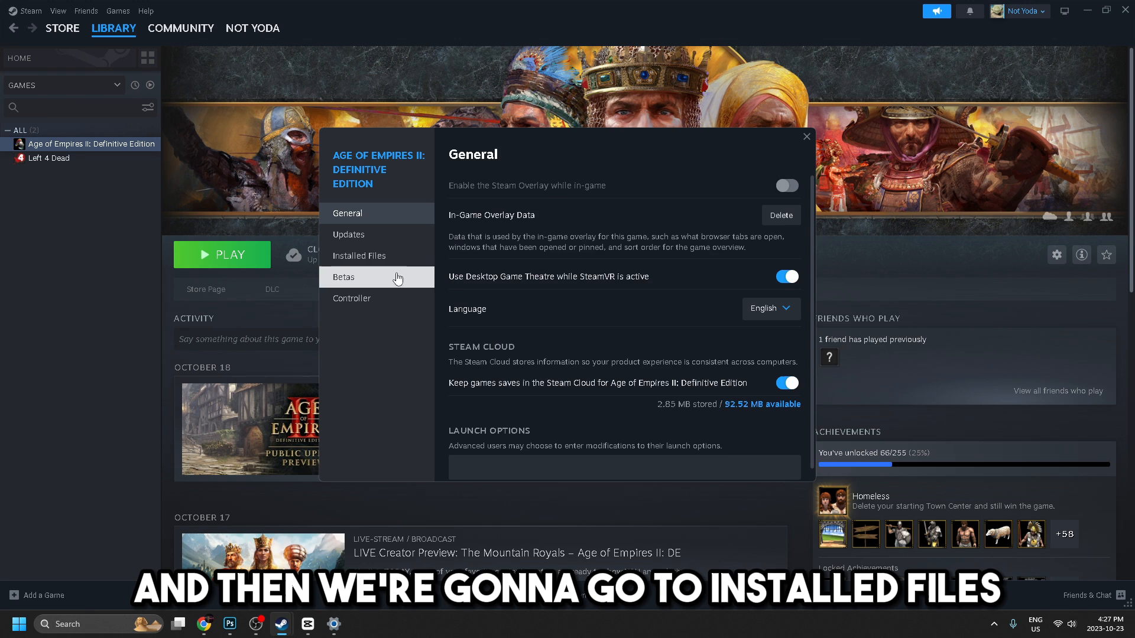
click(359, 256)
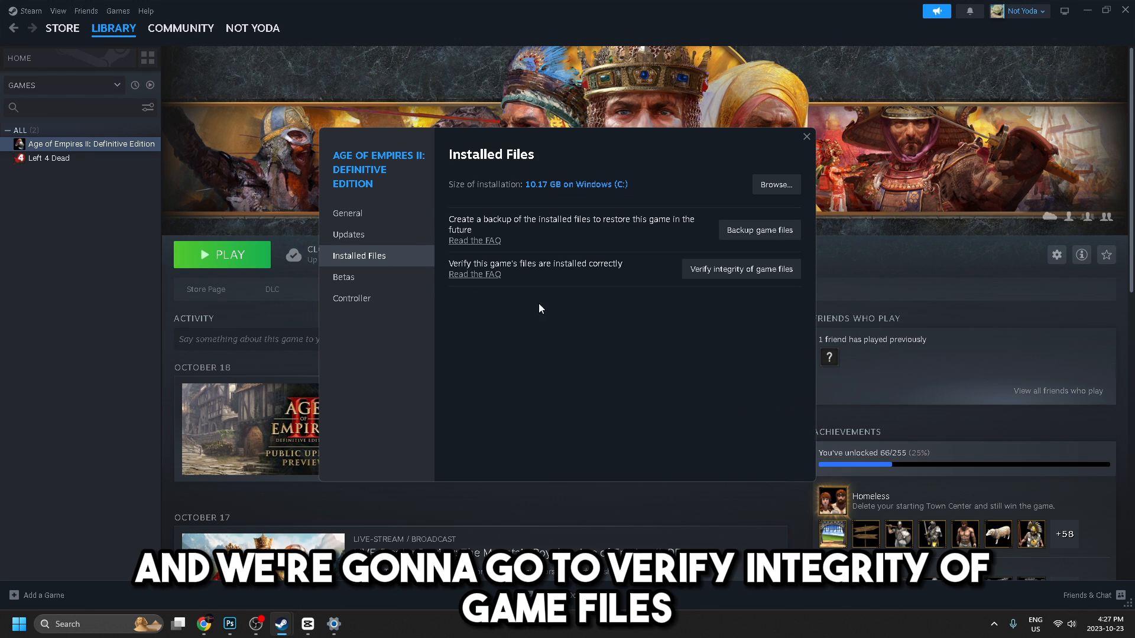
click(740, 268)
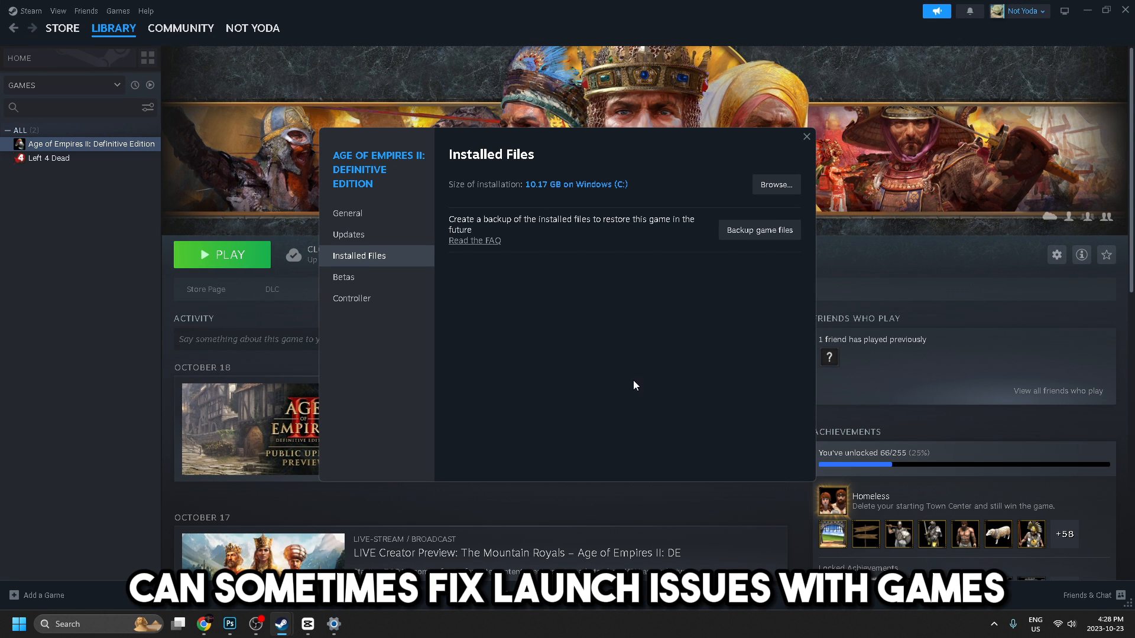
mouse_move(619, 294)
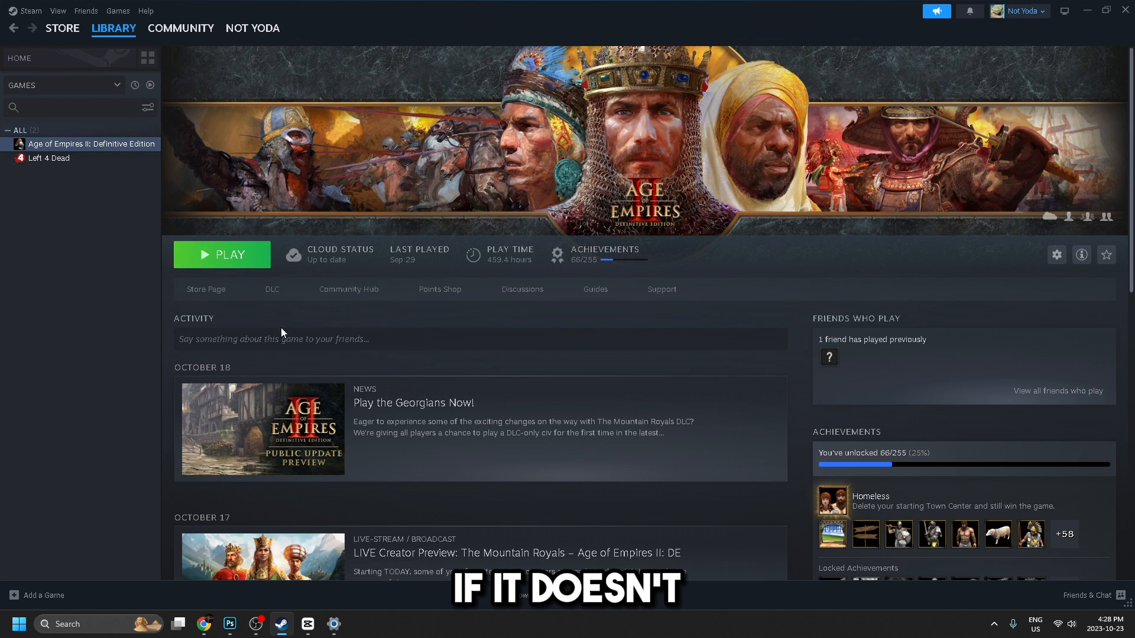
mouse_move(801, 541)
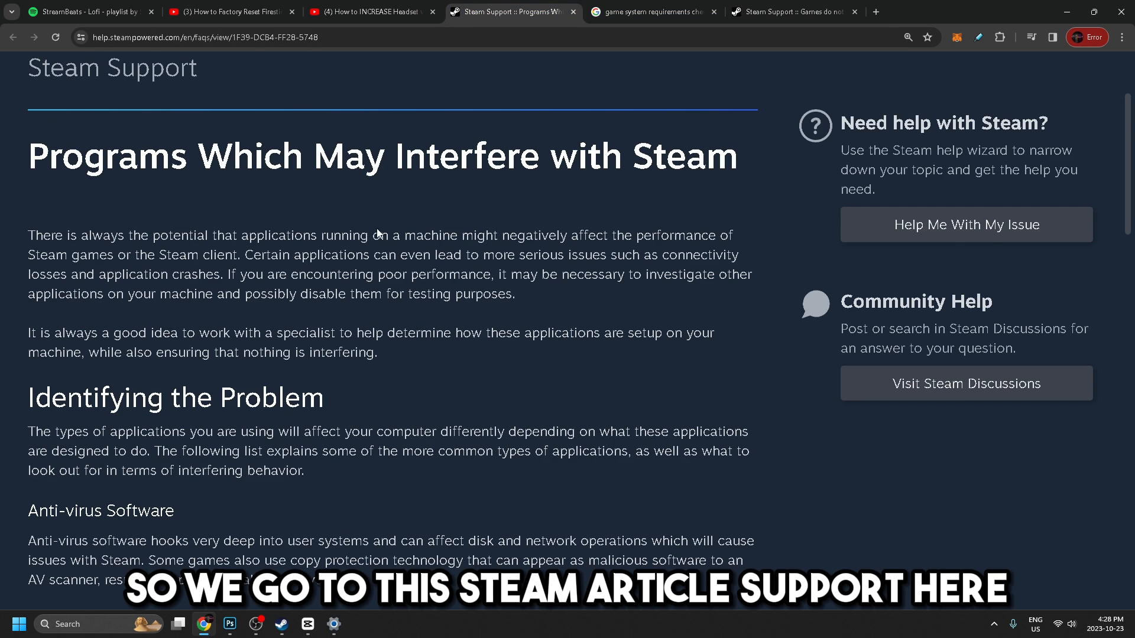
Step: Scroll the 'Programs Which May Interfere with Steam' article down to its antivirus, VPN and anti-spyware sections
scroll(down, 3)
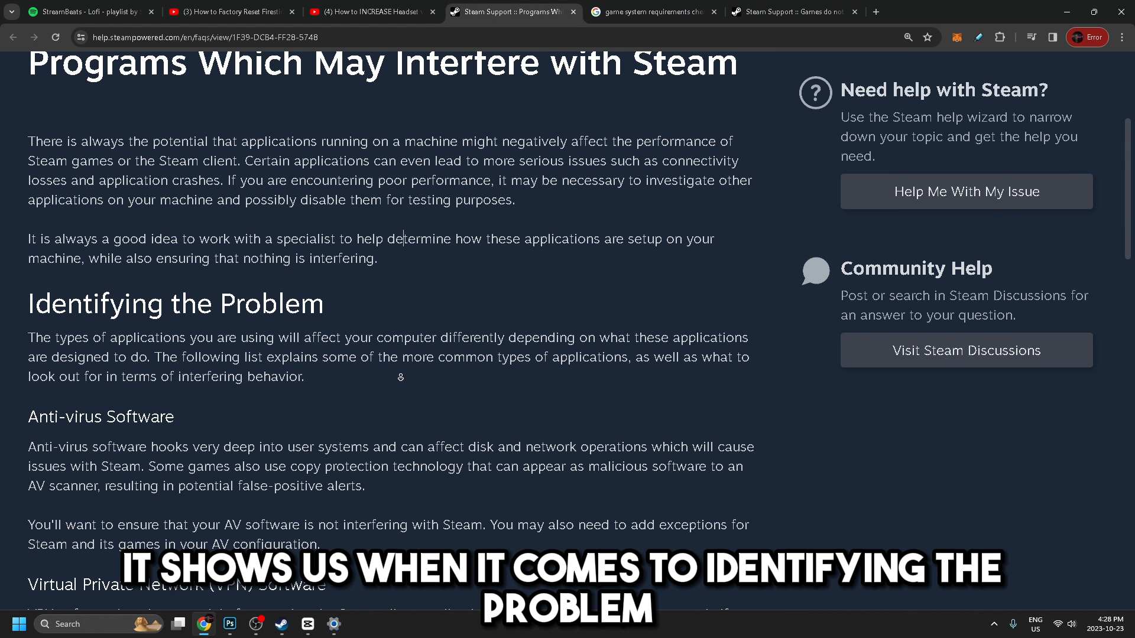
scroll(down, 3)
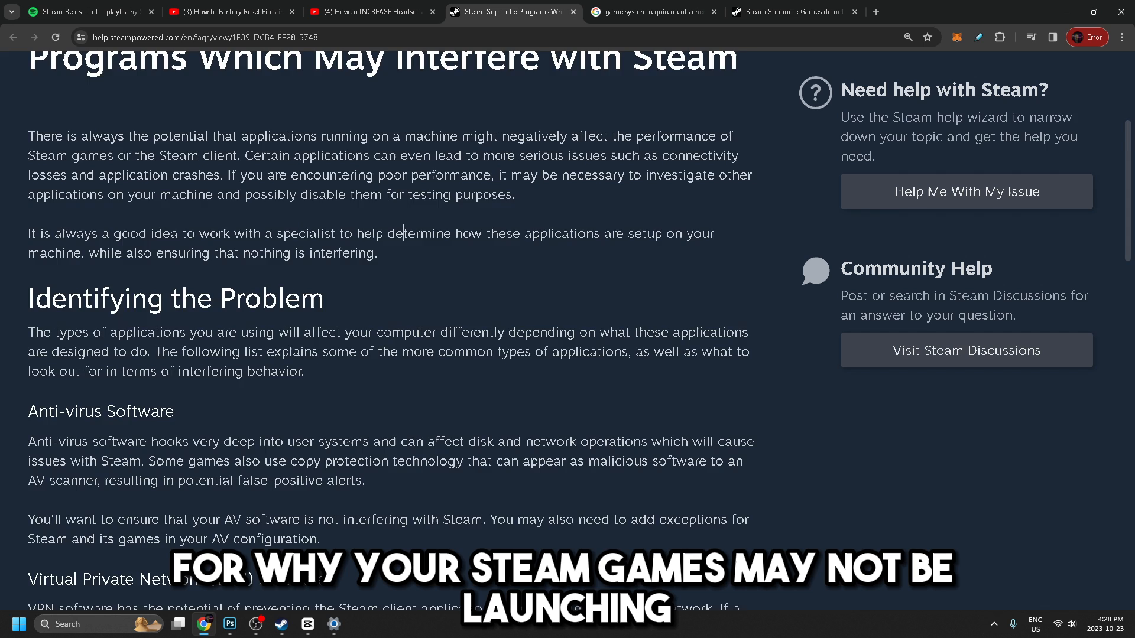
scroll(down, 3)
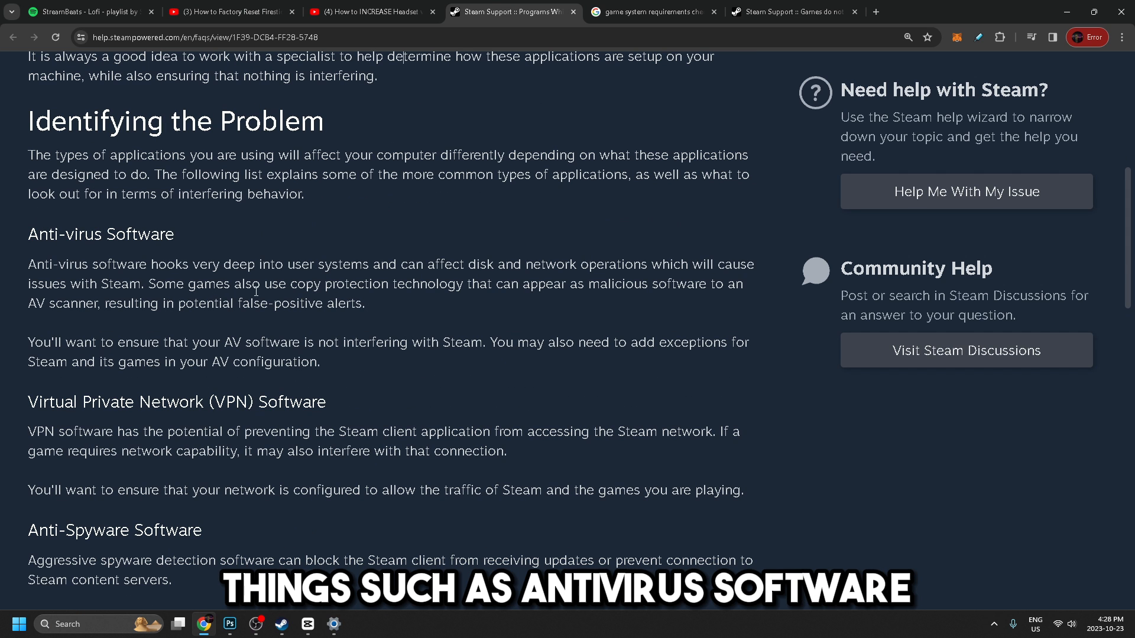
mouse_move(349, 402)
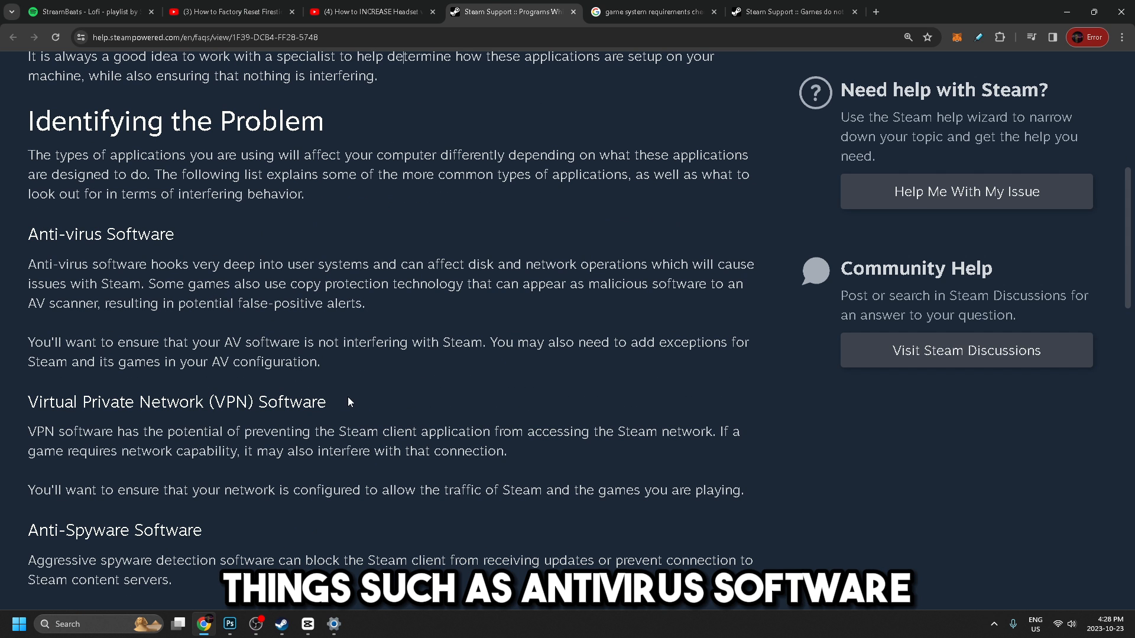
scroll(down, 3)
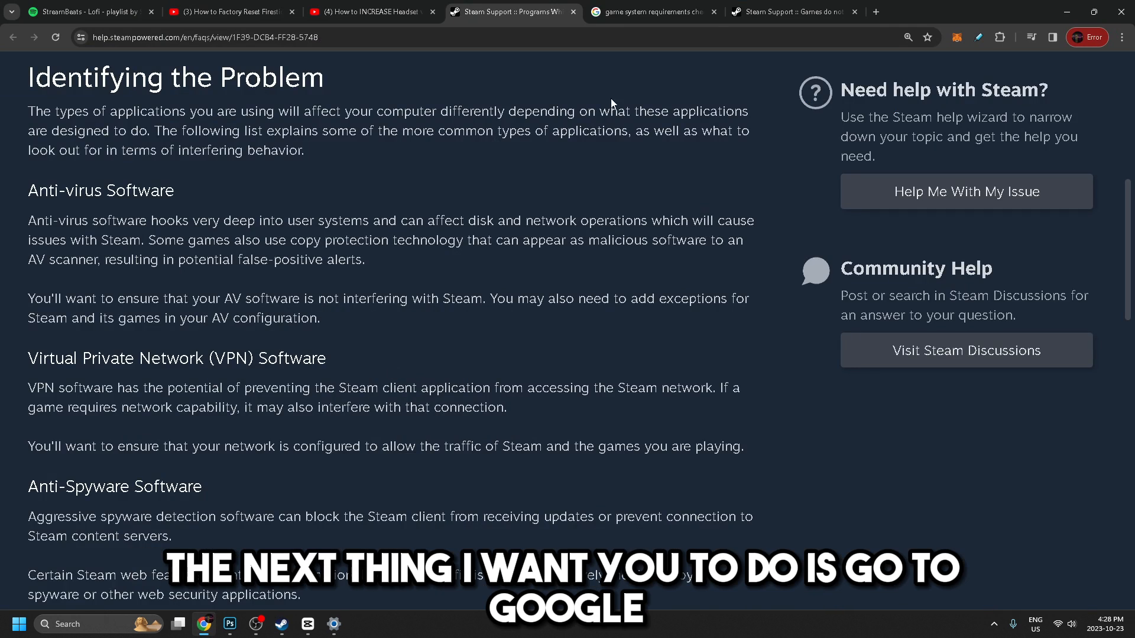
Step: Switch to the 'game system requirements check' Google results led by Can You RUN It
click(649, 12)
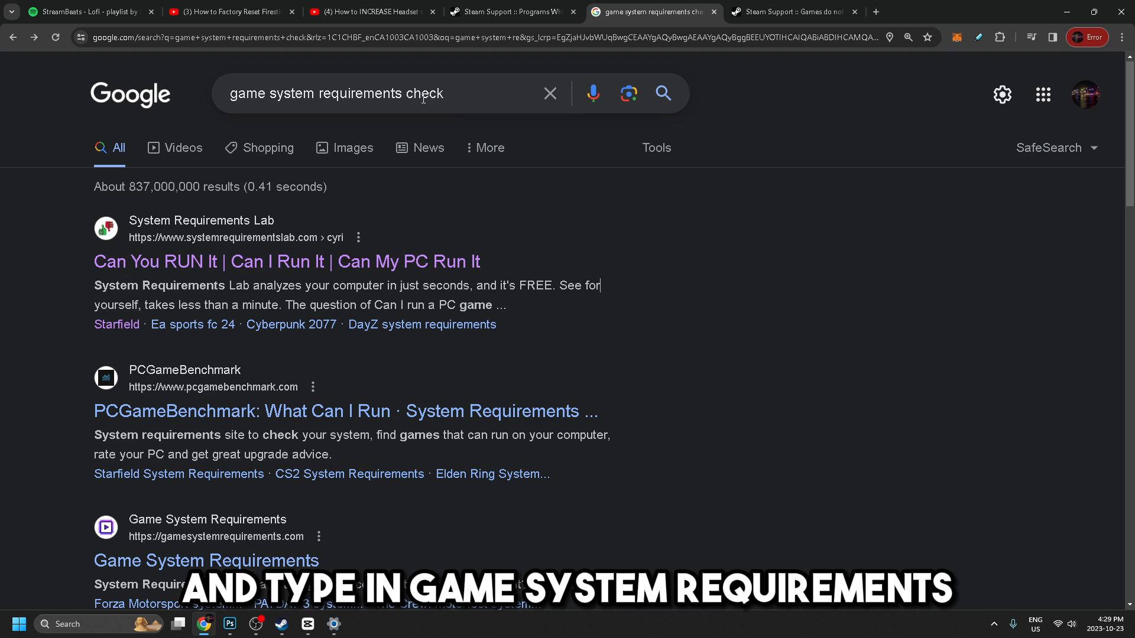
mouse_move(634, 227)
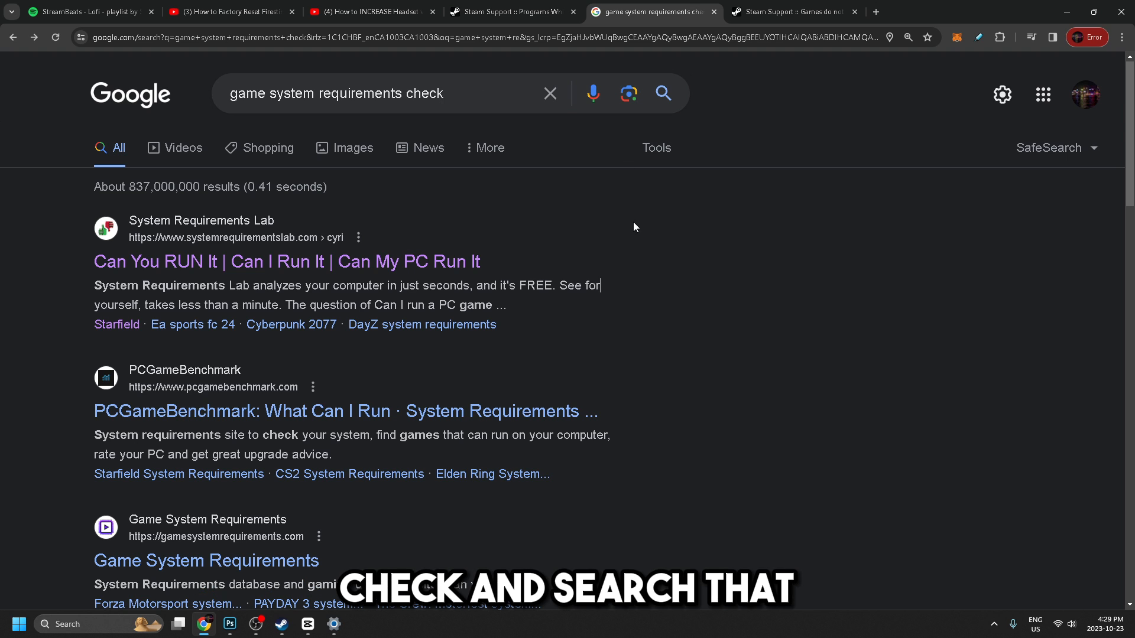
mouse_move(503, 354)
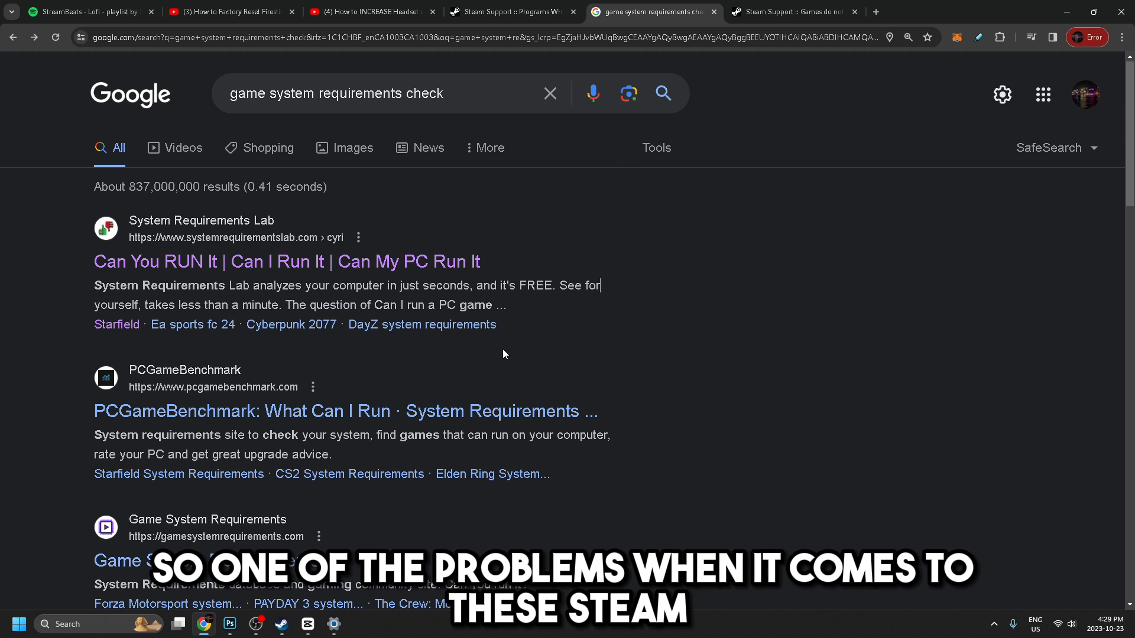
mouse_move(348, 366)
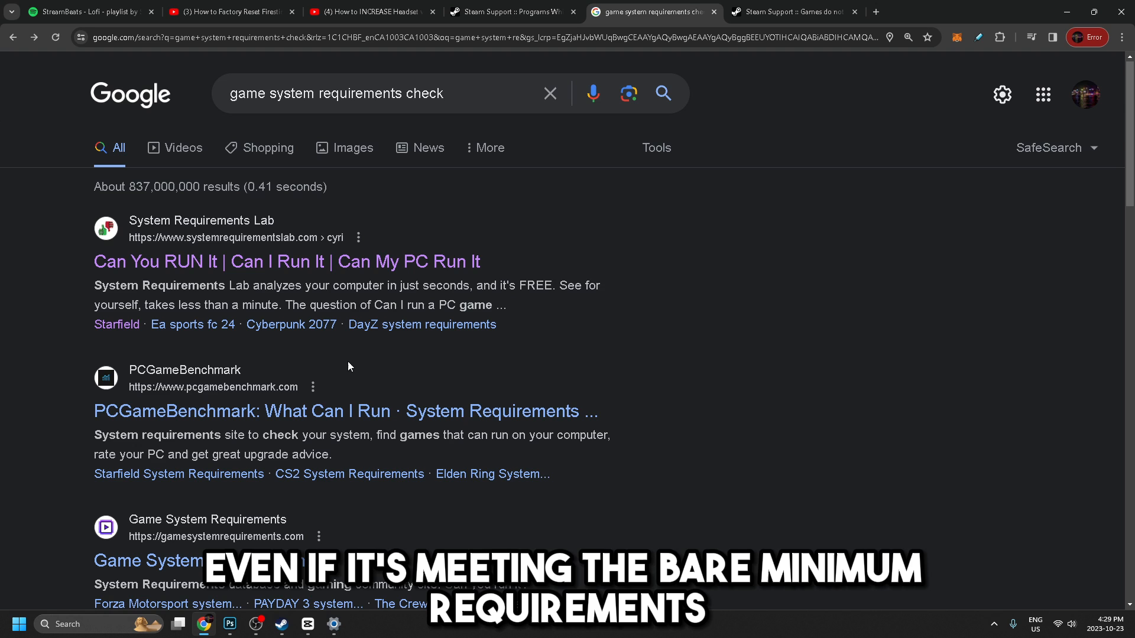
mouse_move(351, 362)
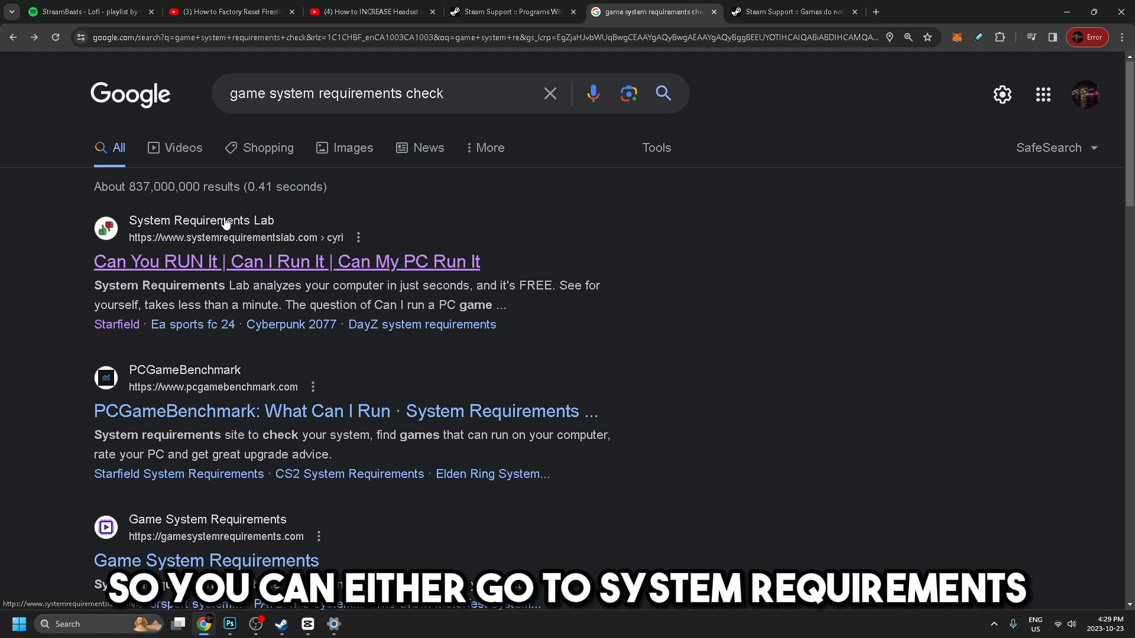
mouse_move(209, 359)
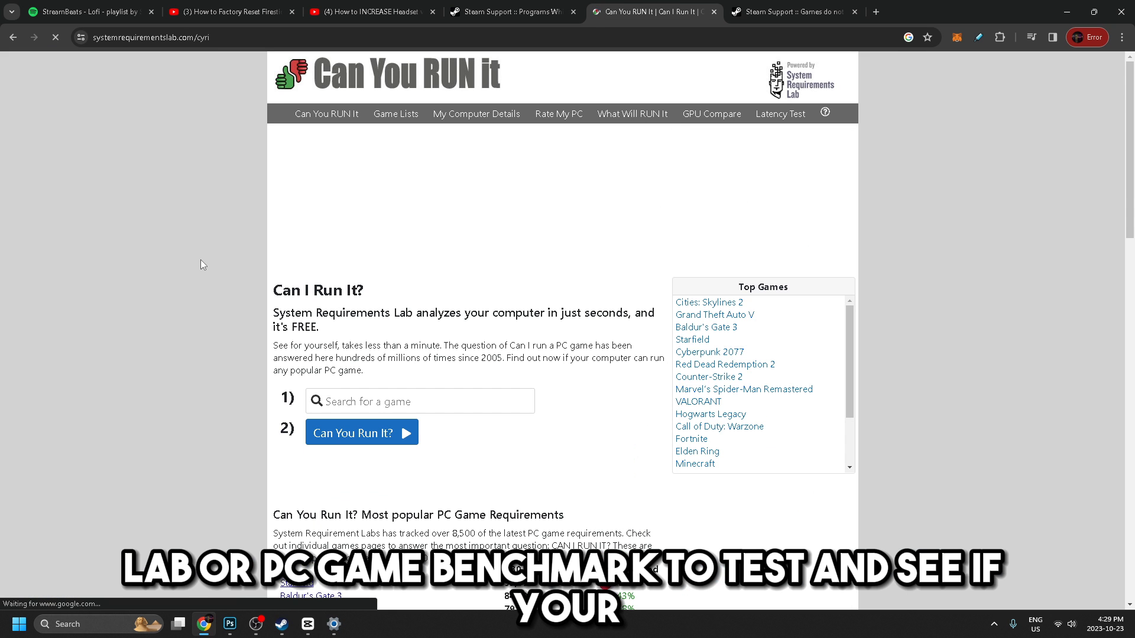
Step: Browse the Most popular PC Game Requirements table and choose the Starfield entry
scroll(down, 3)
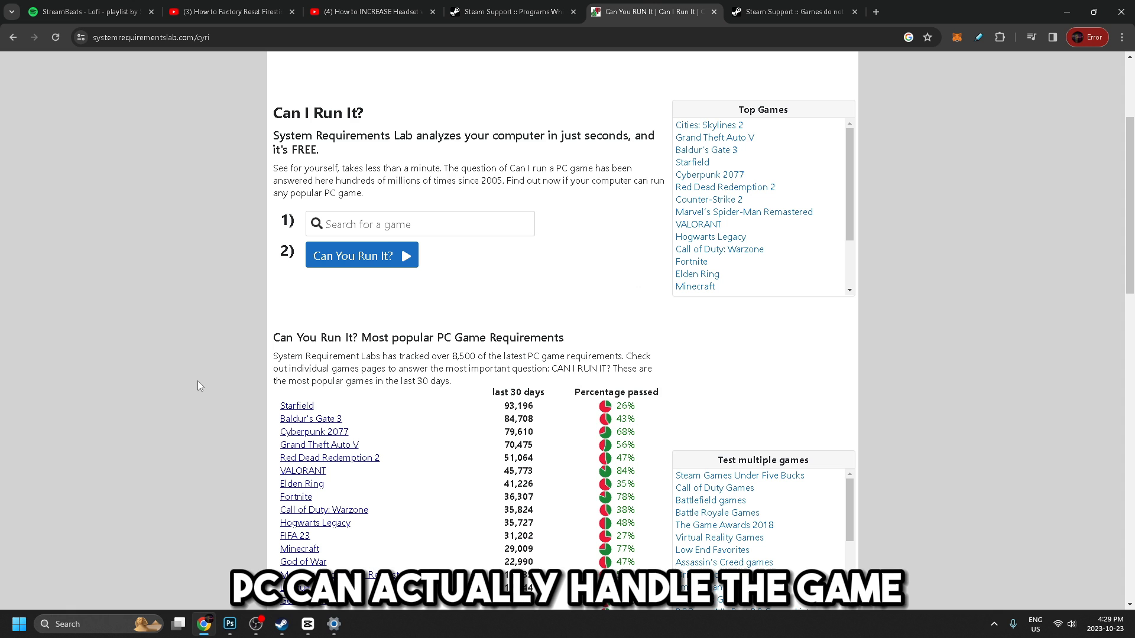
scroll(down, 3)
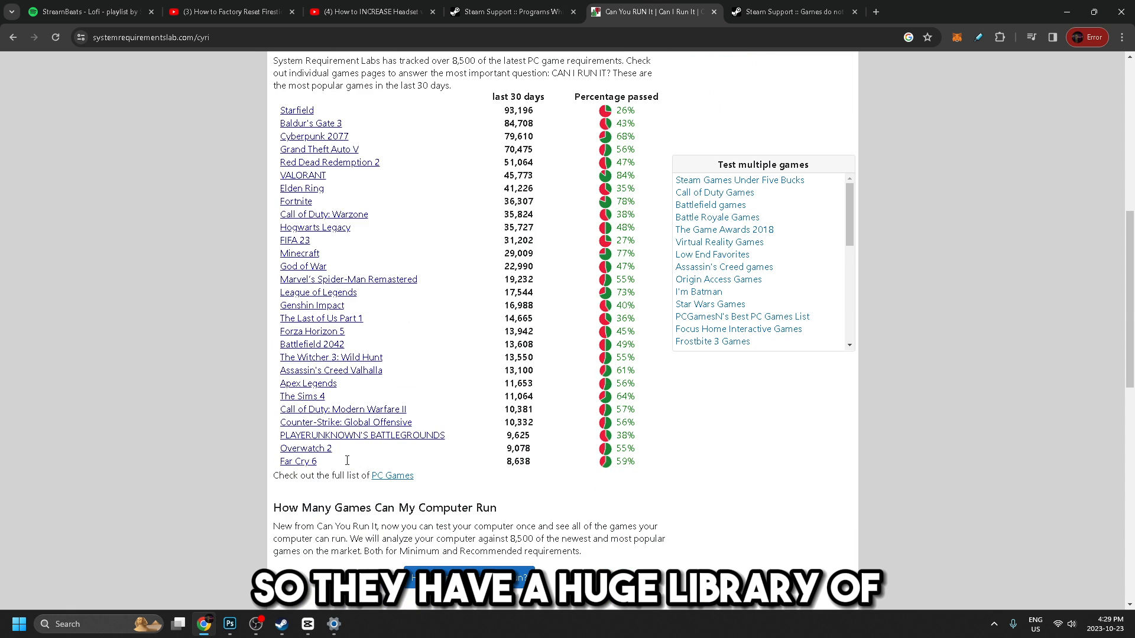
scroll(up, 3)
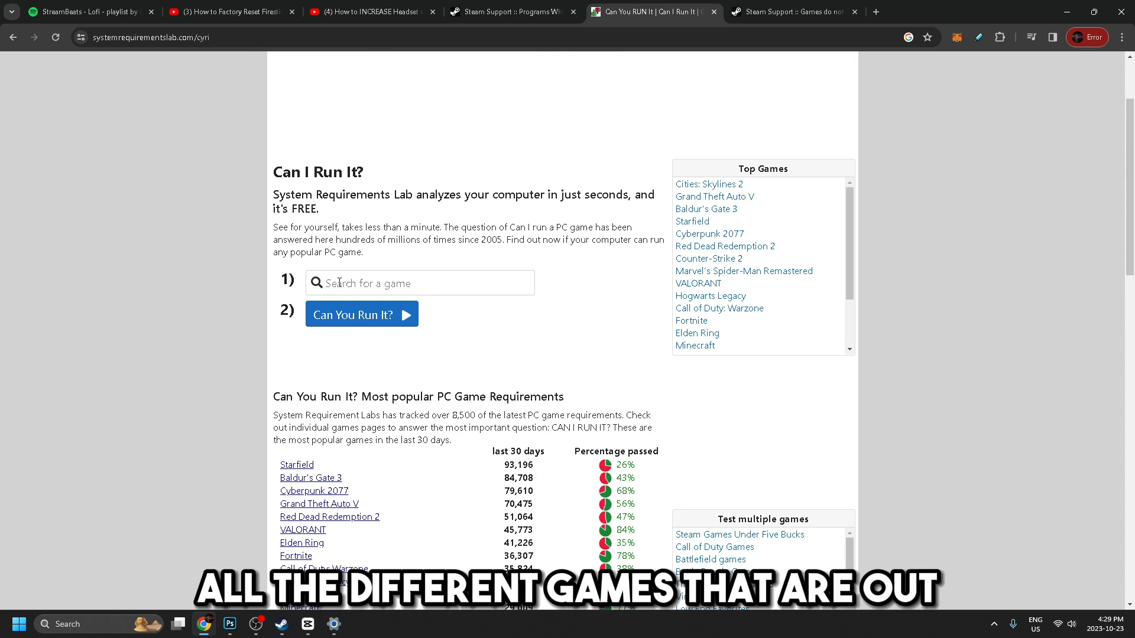
scroll(down, 3)
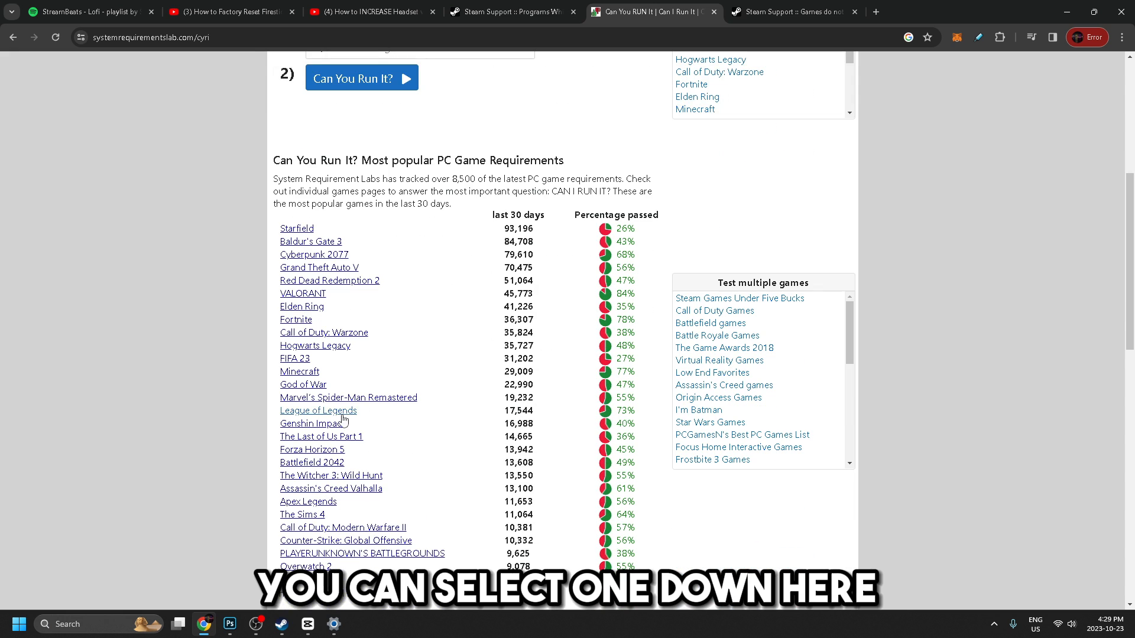
click(296, 229)
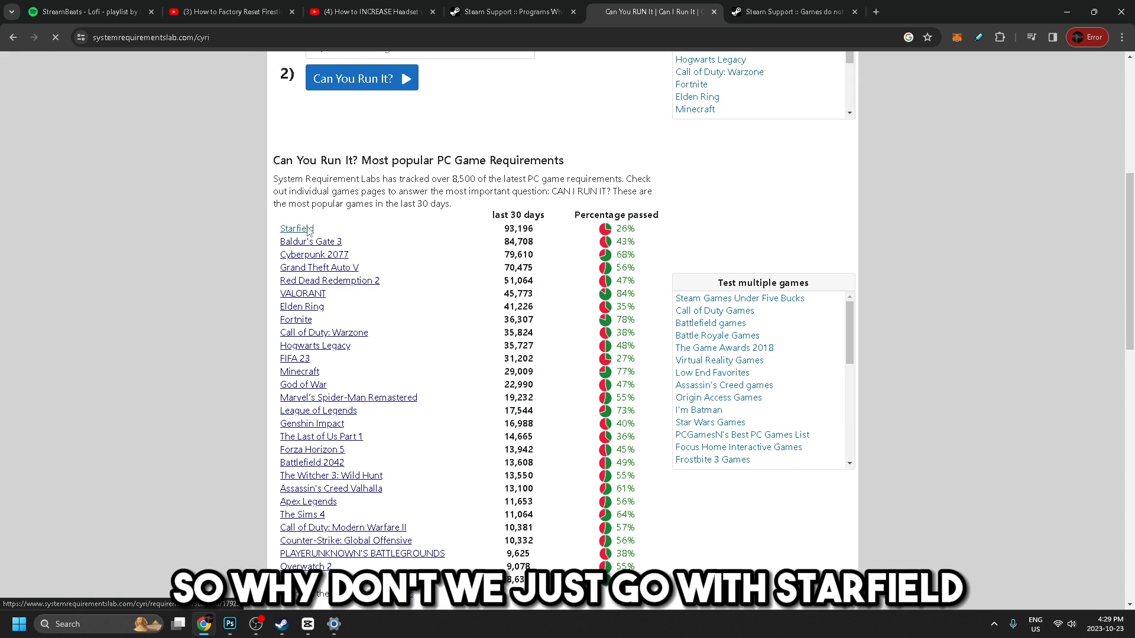
Step: Read Starfield's minimum and recommended requirements, then return to the Steam library via the taskbar
click(296, 228)
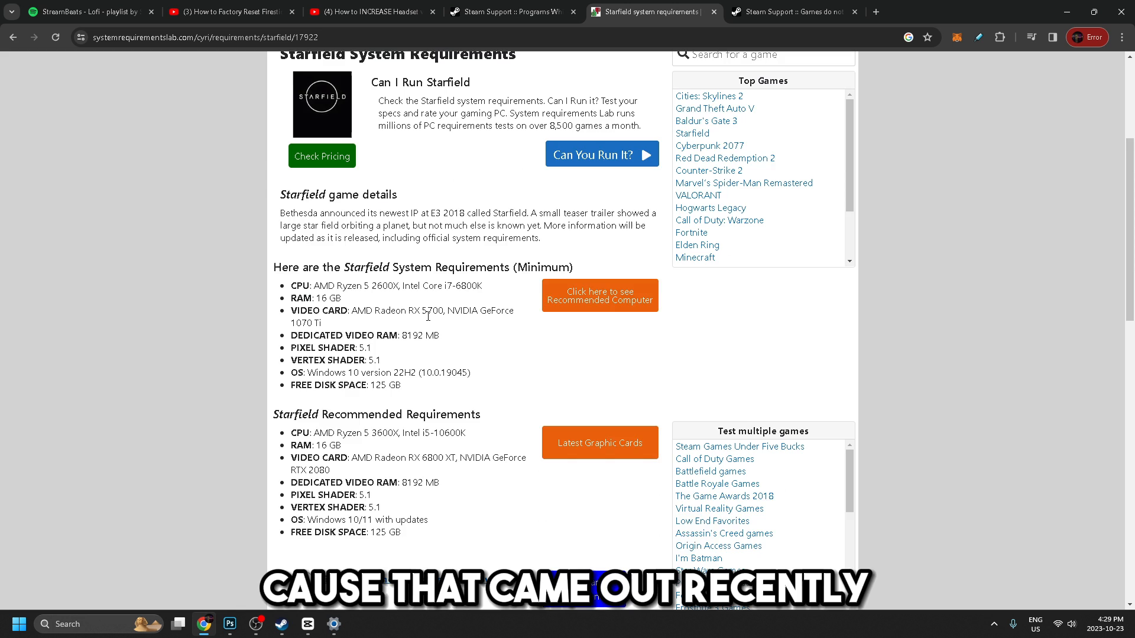
scroll(down, 3)
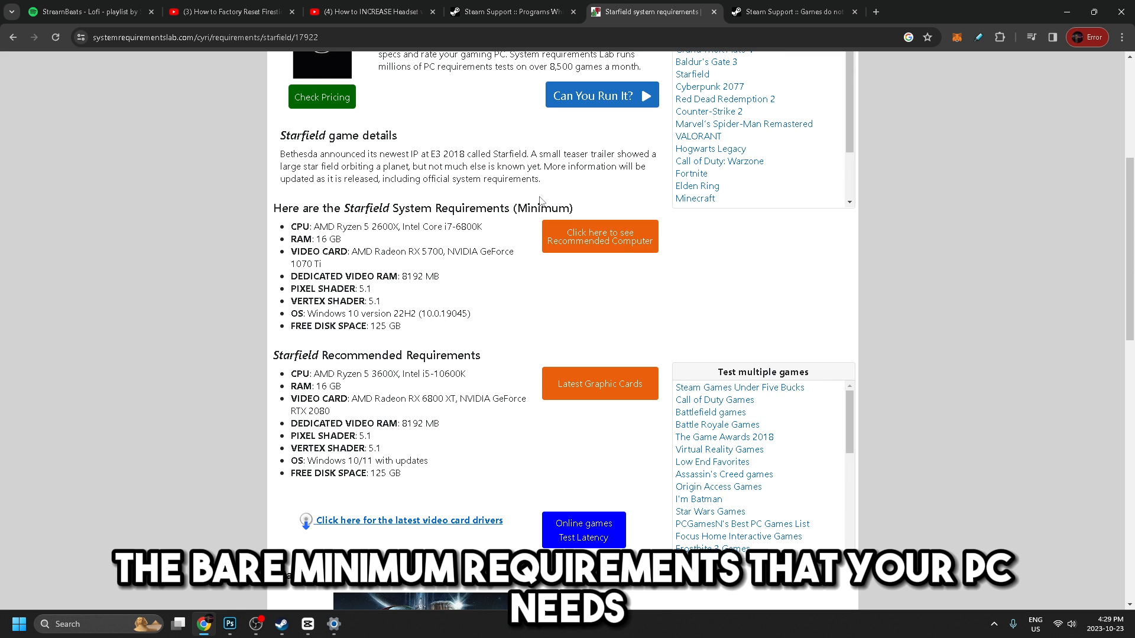
mouse_move(497, 278)
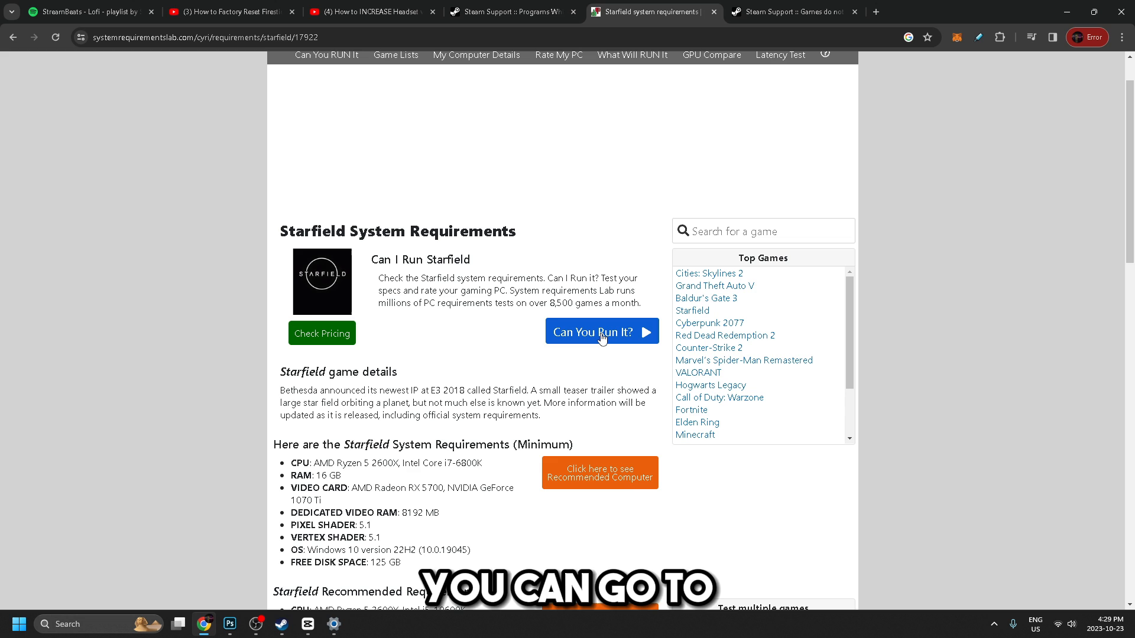
mouse_move(599, 332)
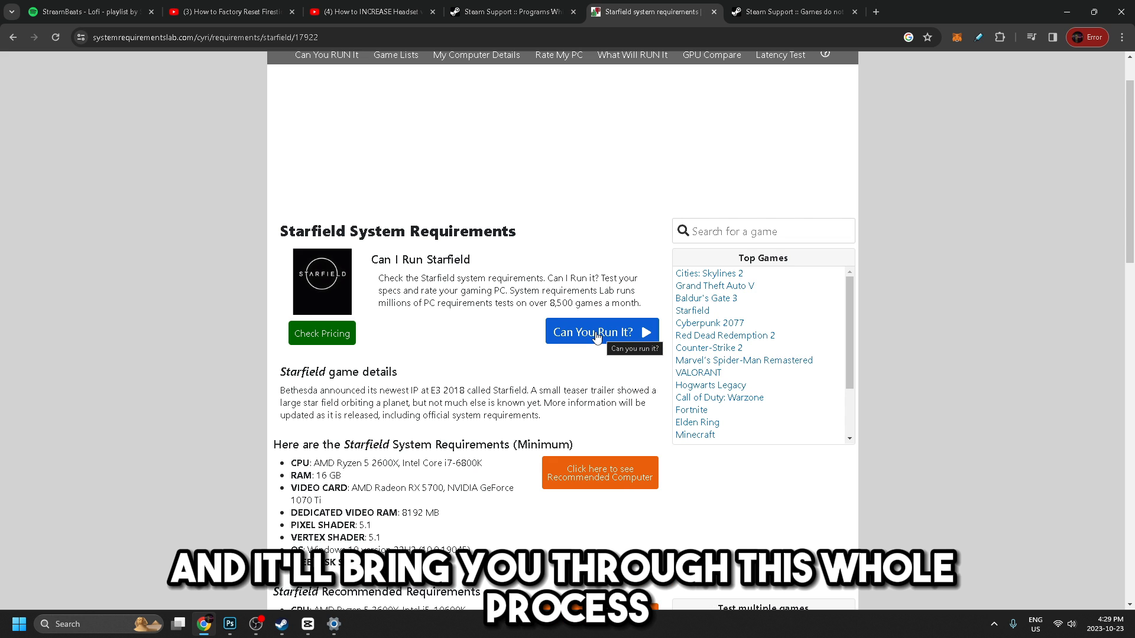
scroll(down, 3)
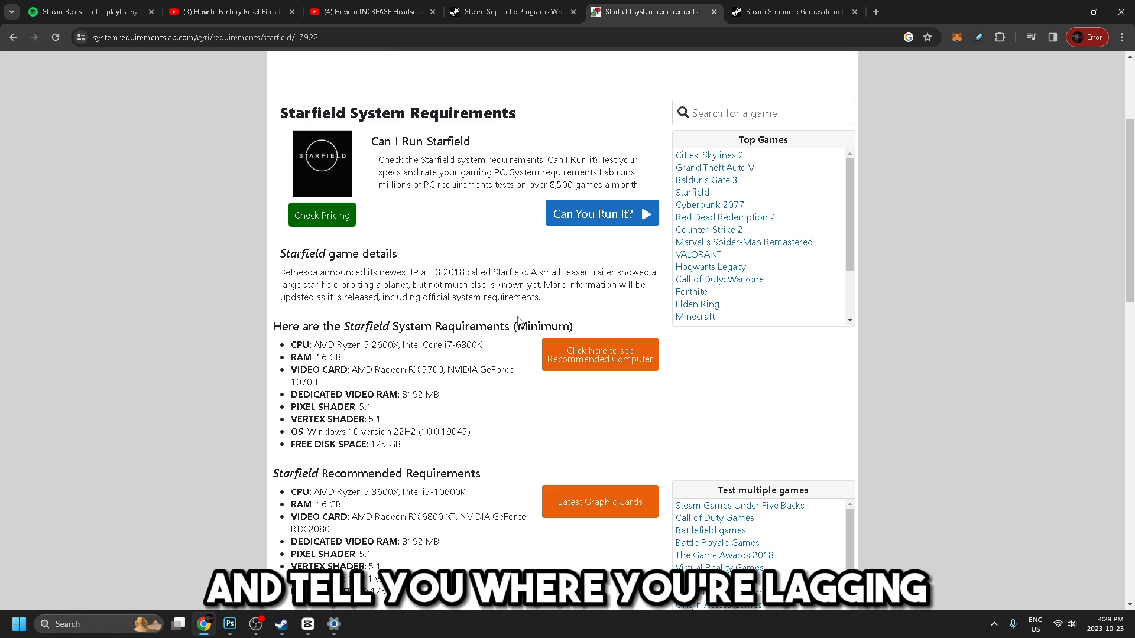
mouse_move(509, 312)
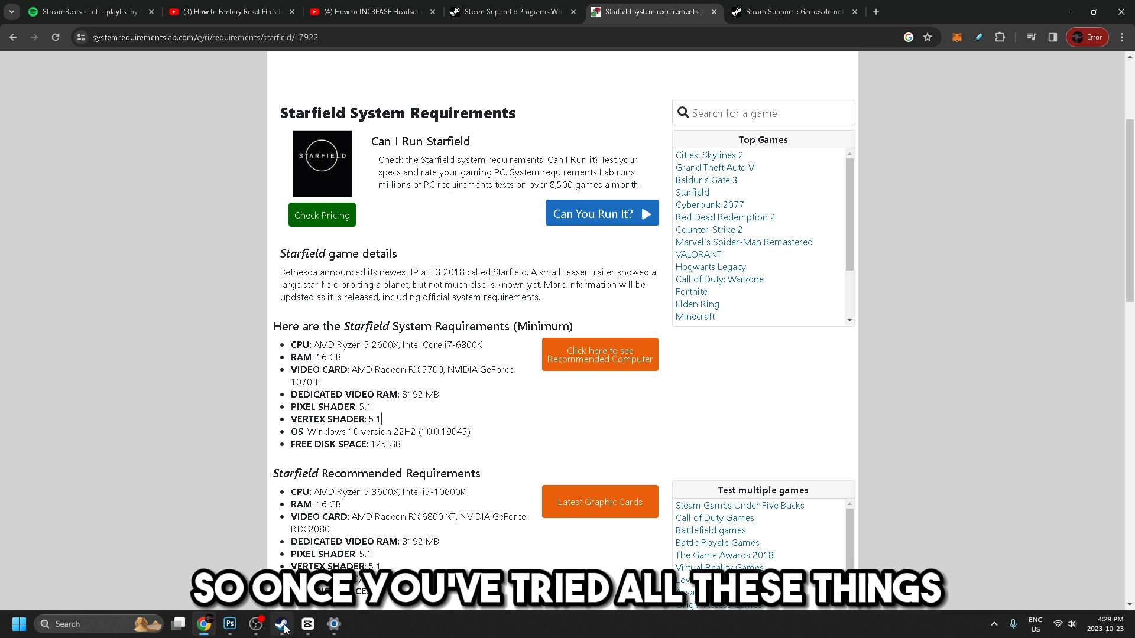
click(281, 624)
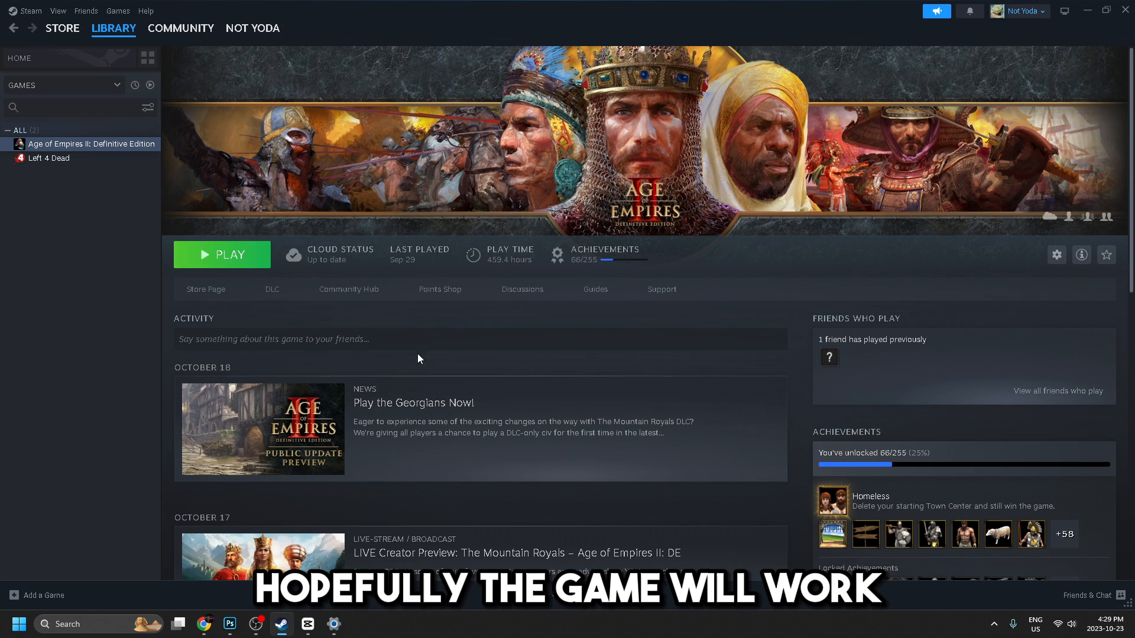